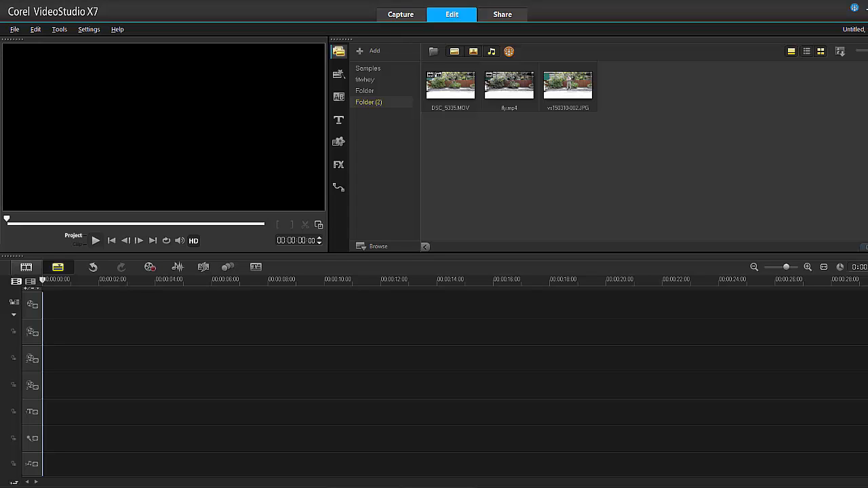
mouse_move(467, 176)
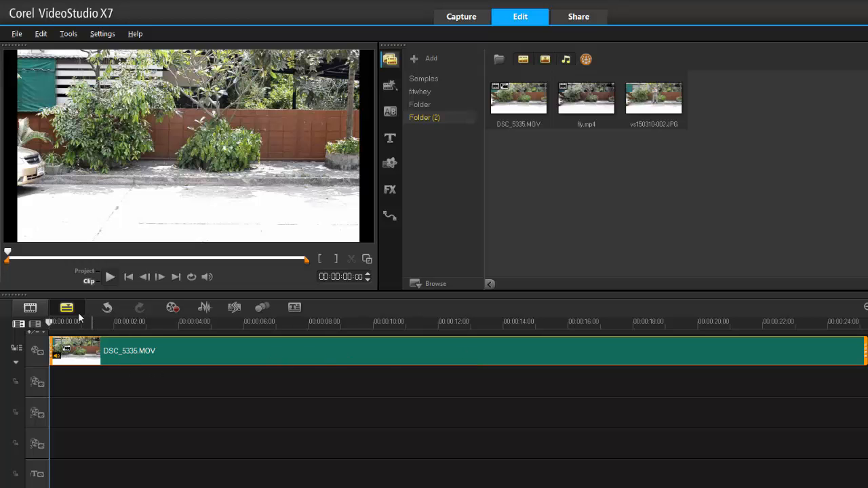
Scrub the playhead through DSC_5335.MOV to preview the man walking through the footage.
click(190, 322)
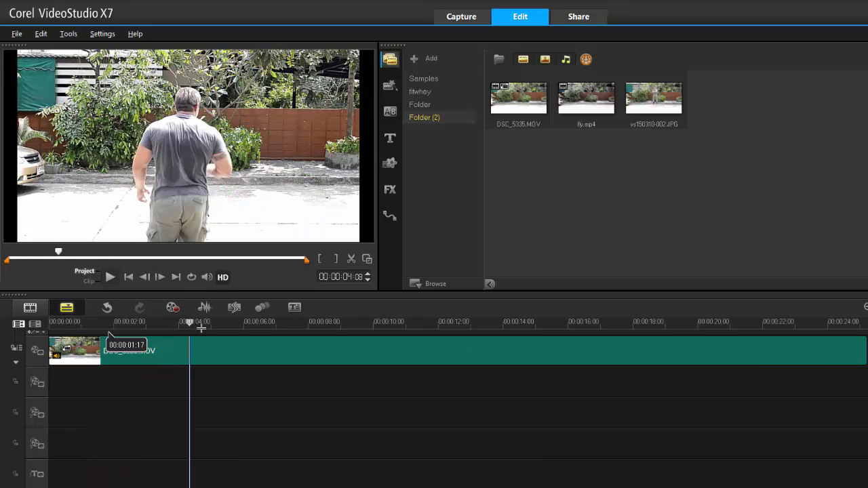
drag(188, 321, 478, 322)
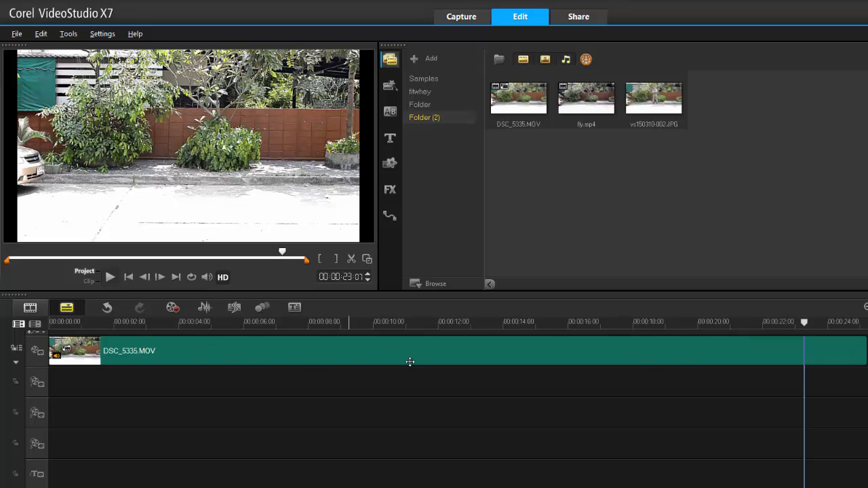
In Multi-trim Video, locate the moment just before the man crouches for the first portion.
right_click(410, 349)
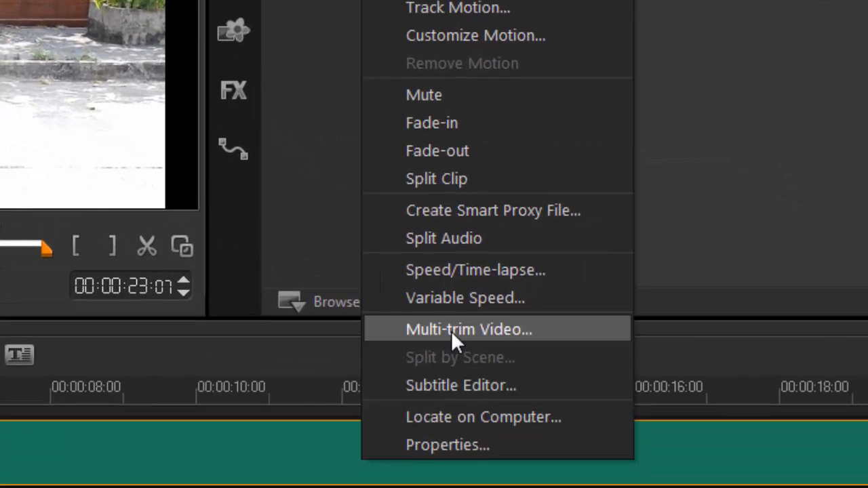
click(468, 330)
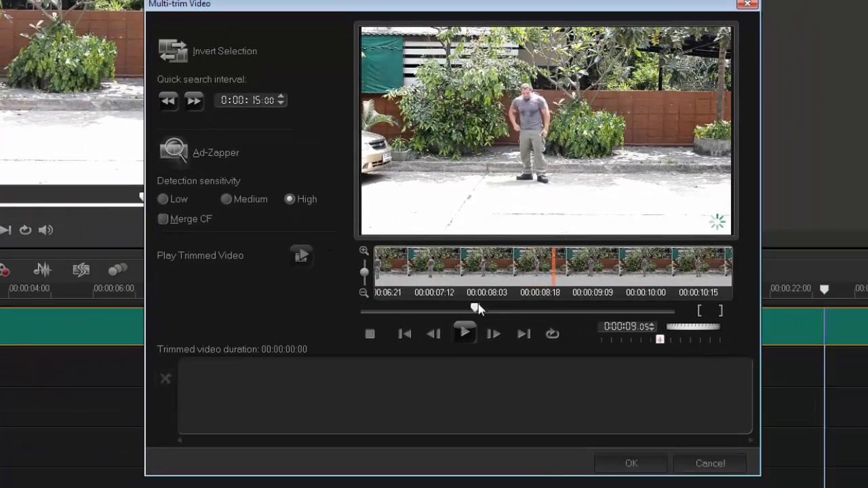
drag(474, 310, 522, 309)
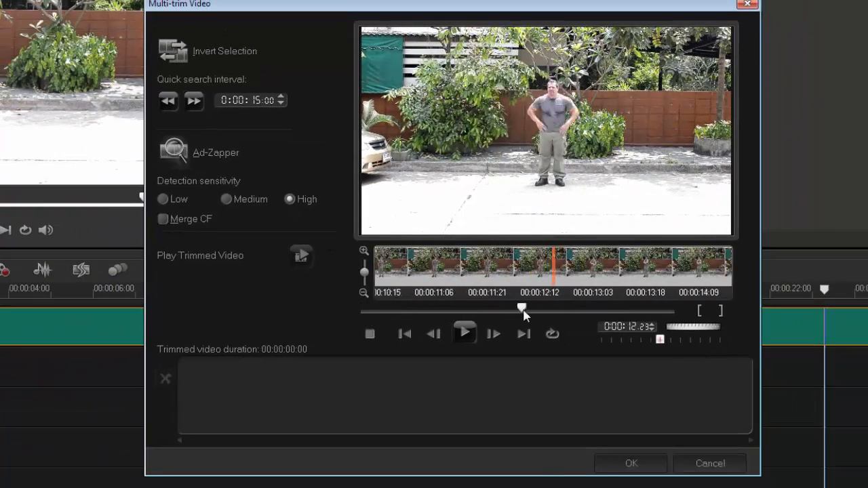
drag(522, 309, 554, 309)
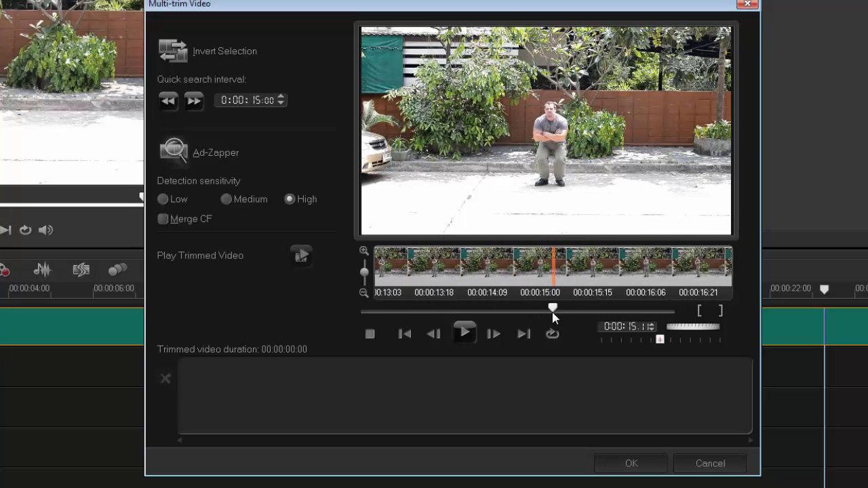
drag(553, 306, 545, 306)
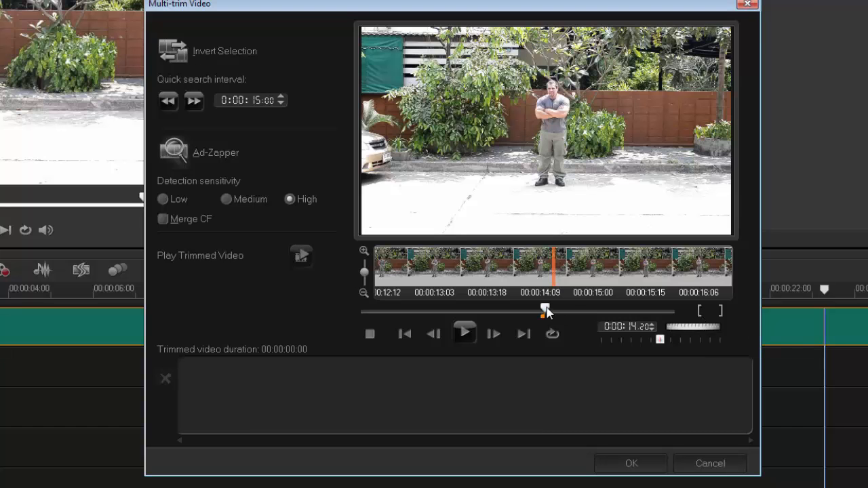
drag(546, 310, 544, 310)
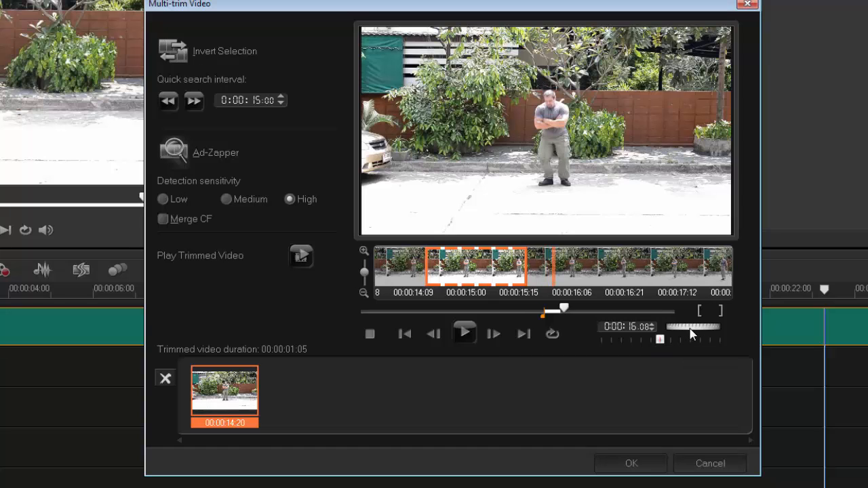
mouse_move(690, 329)
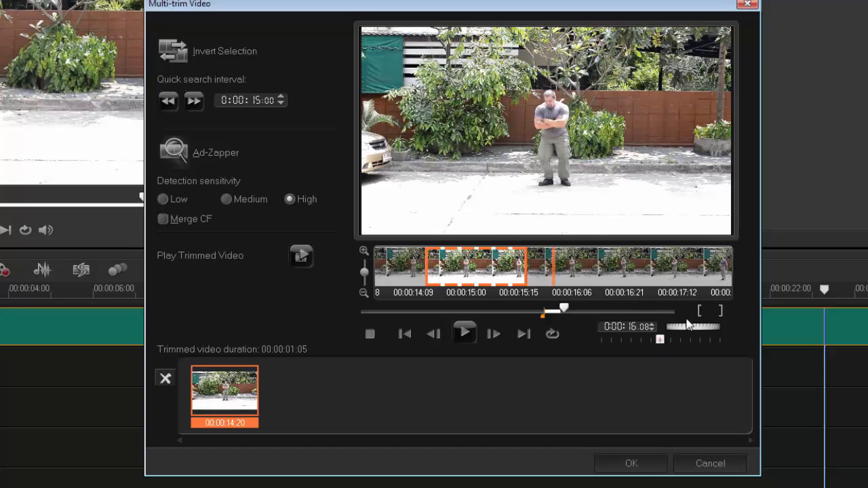
mouse_move(699, 311)
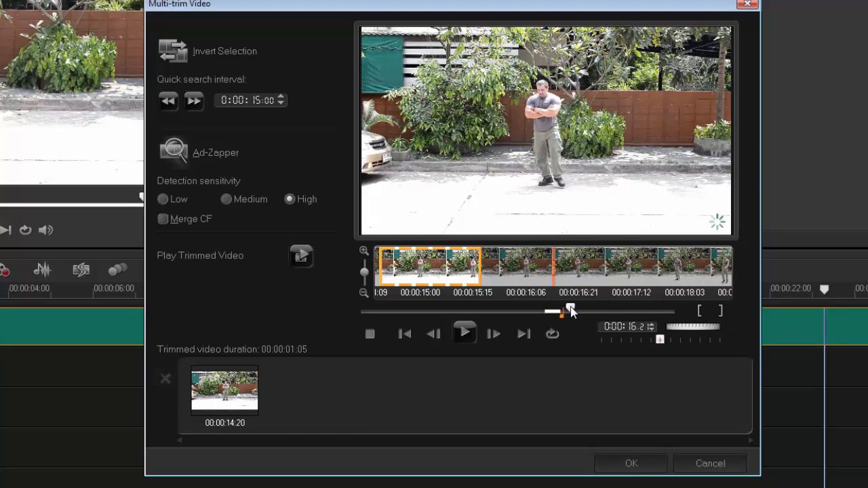
Mark the second and third portions, ending after the man leaves, and review the third one.
drag(569, 311, 600, 310)
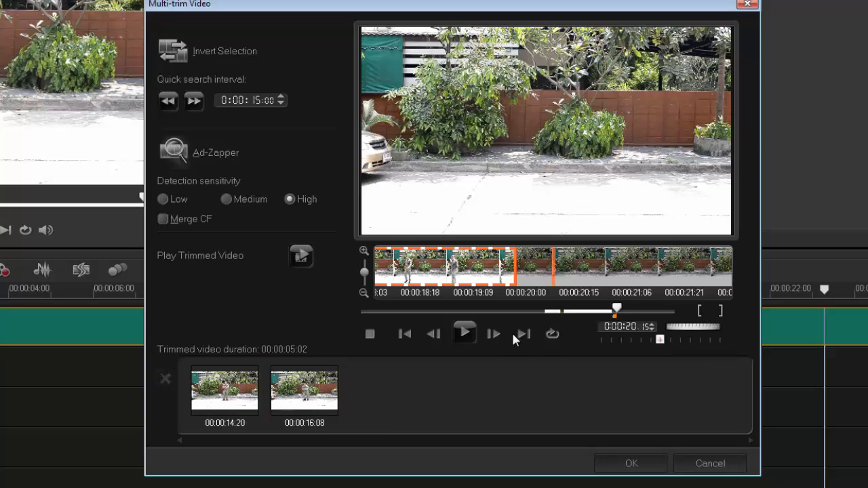
mouse_move(625, 320)
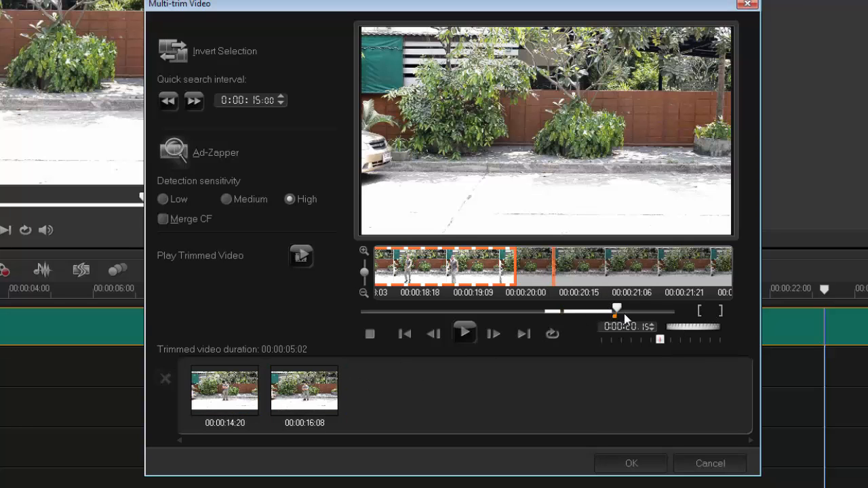
drag(615, 310, 649, 310)
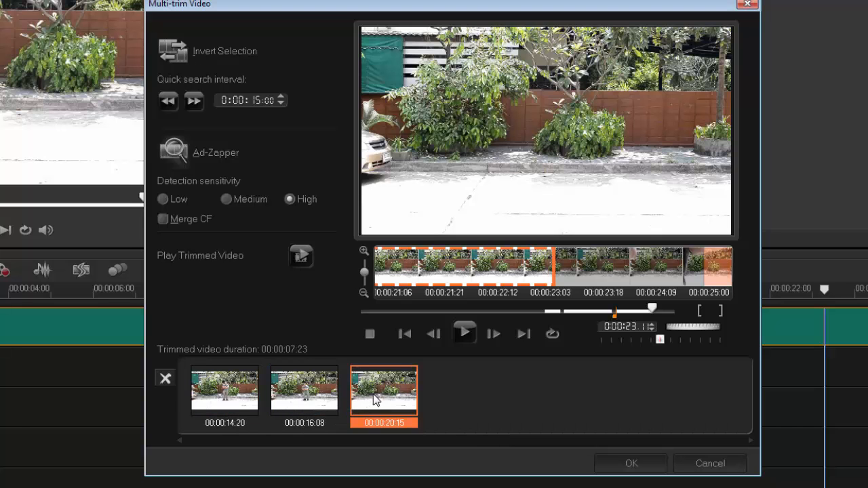
click(629, 463)
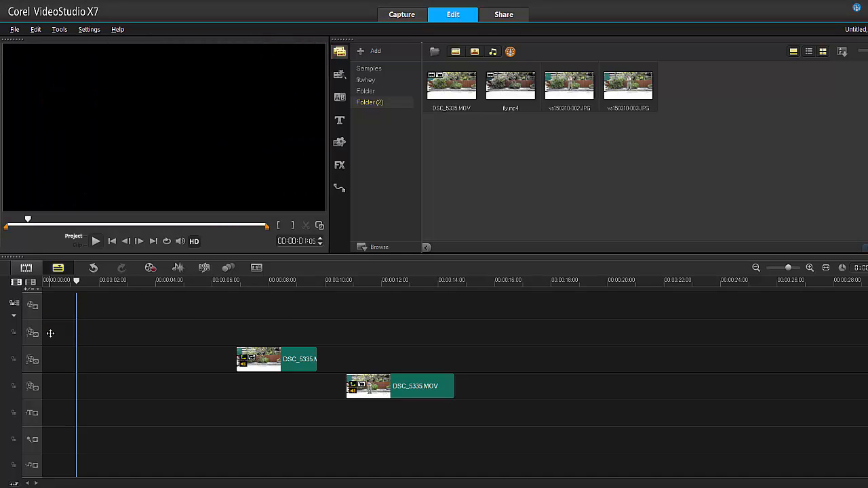
Confirm the multi-trim so the trimmed clips land on the timeline with the background still.
click(627, 84)
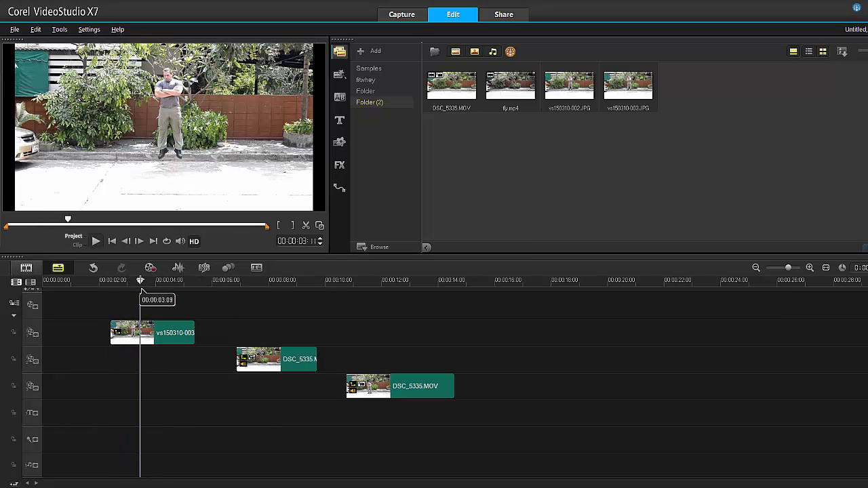
mouse_move(157, 134)
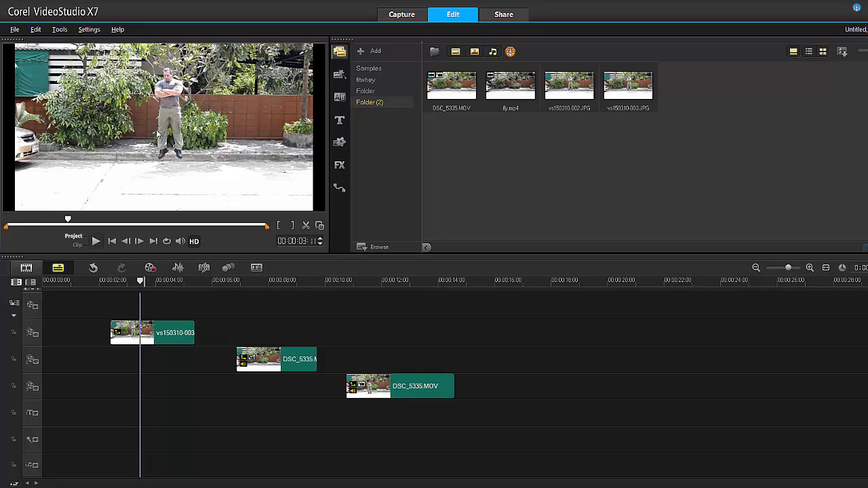
Add a spline media layer and detach the Composite view into its own window.
click(339, 166)
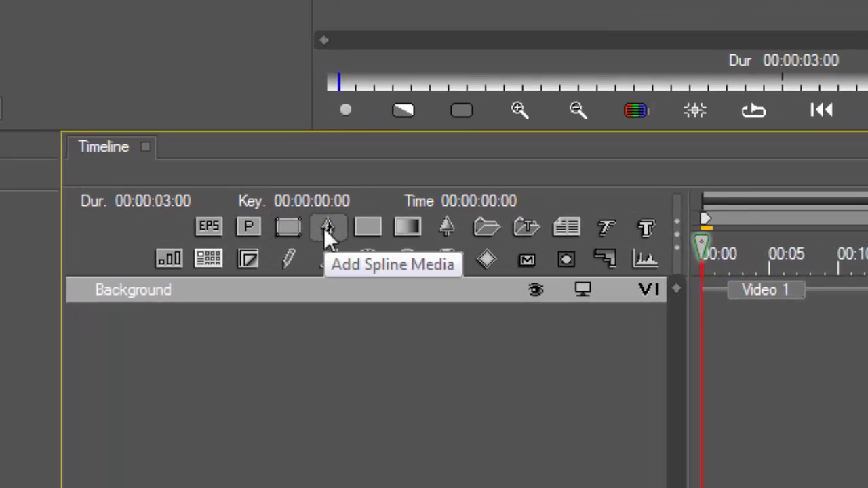
click(329, 227)
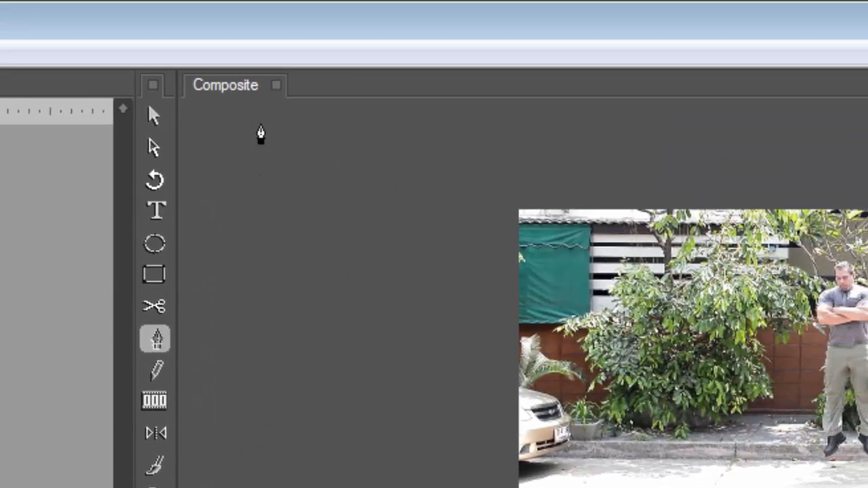
right_click(225, 84)
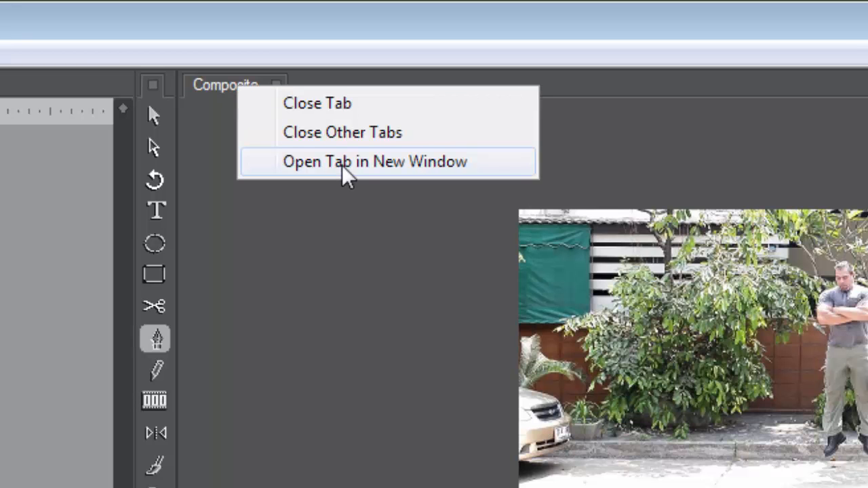
click(374, 161)
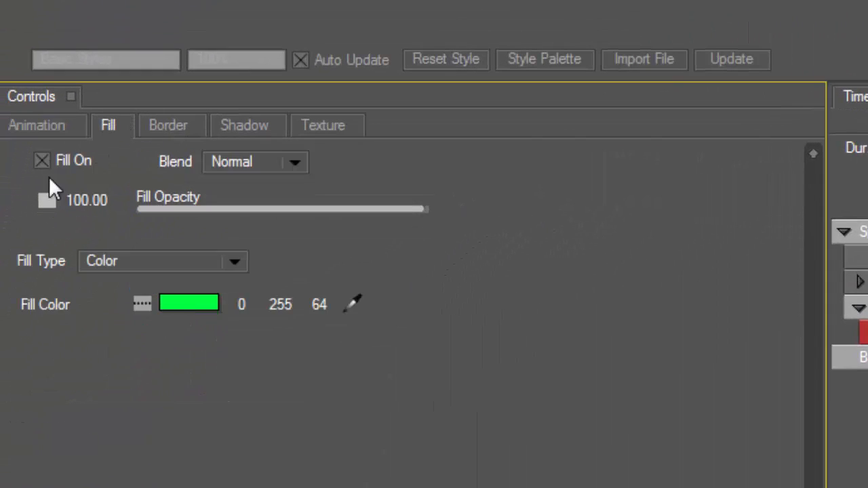
Set the spline object's fill colour to bright green (0, 255, 64).
click(40, 160)
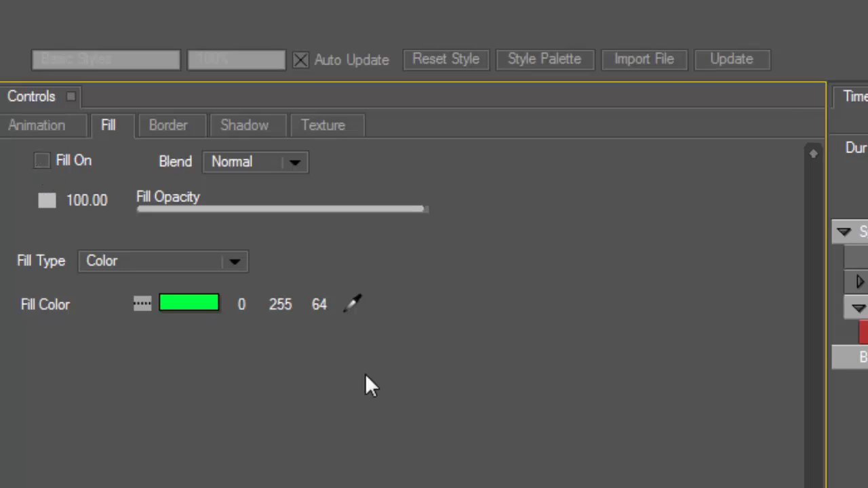
mouse_move(193, 315)
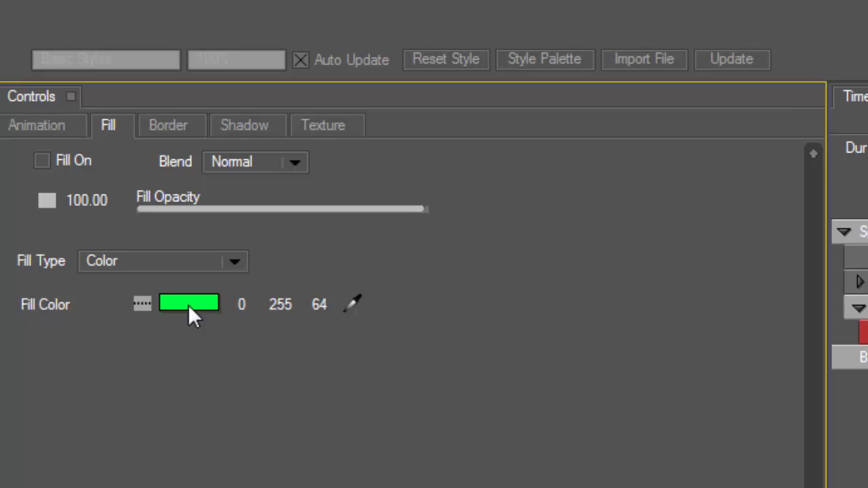
click(189, 304)
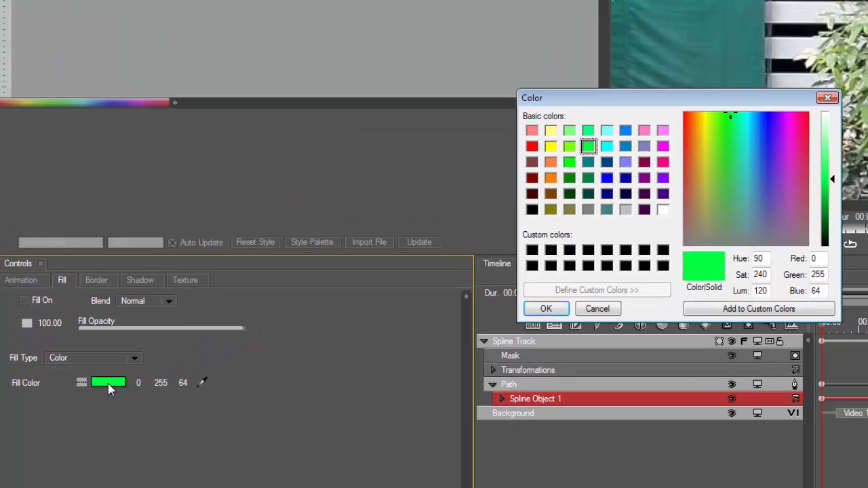
mouse_move(586, 165)
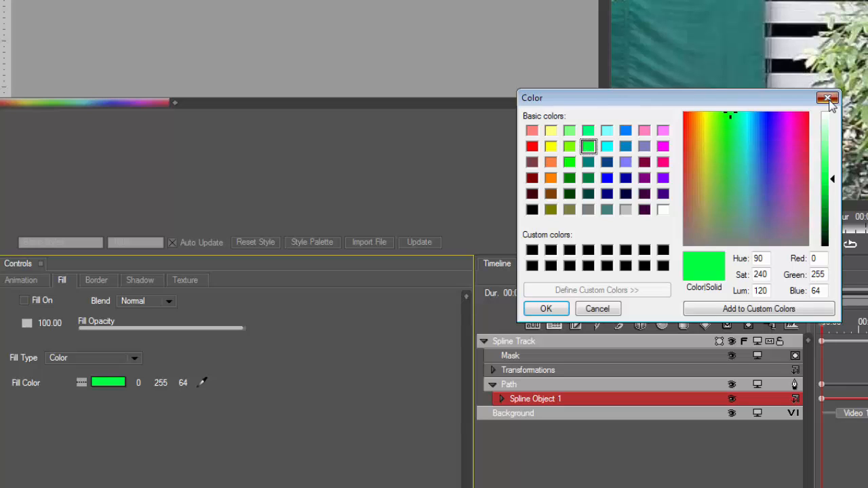
click(827, 98)
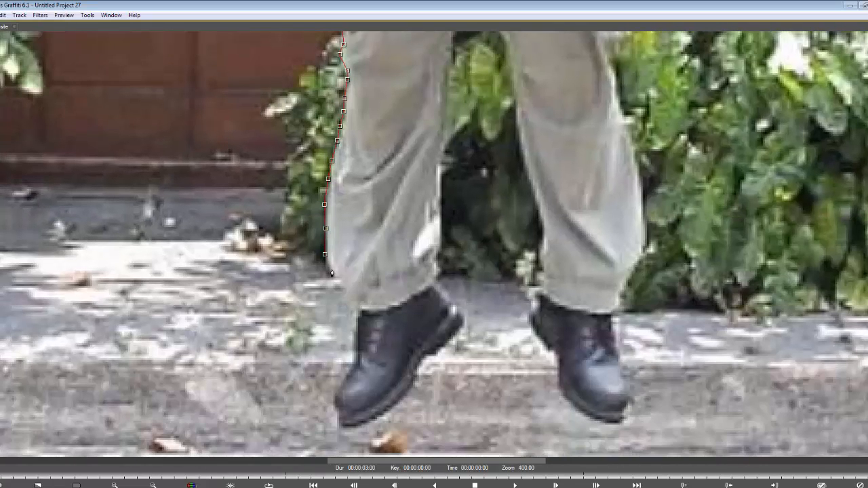
Refine the mask outline points around the man's legs and head.
click(344, 426)
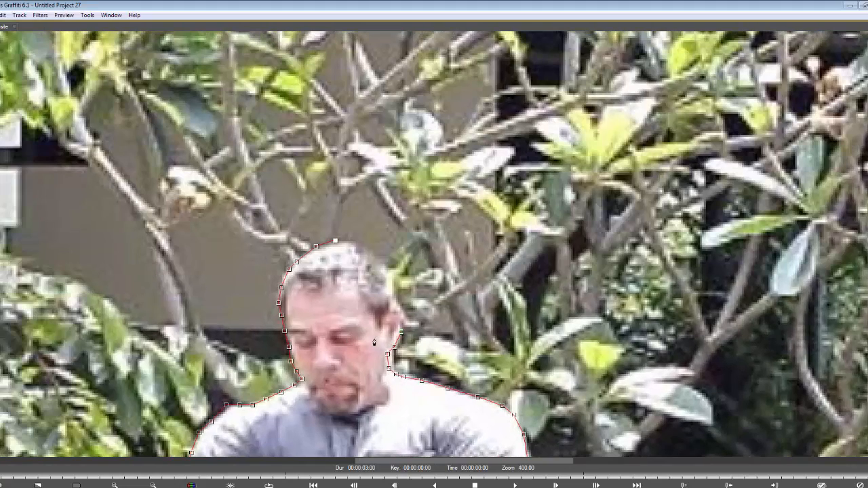
drag(373, 342, 386, 287)
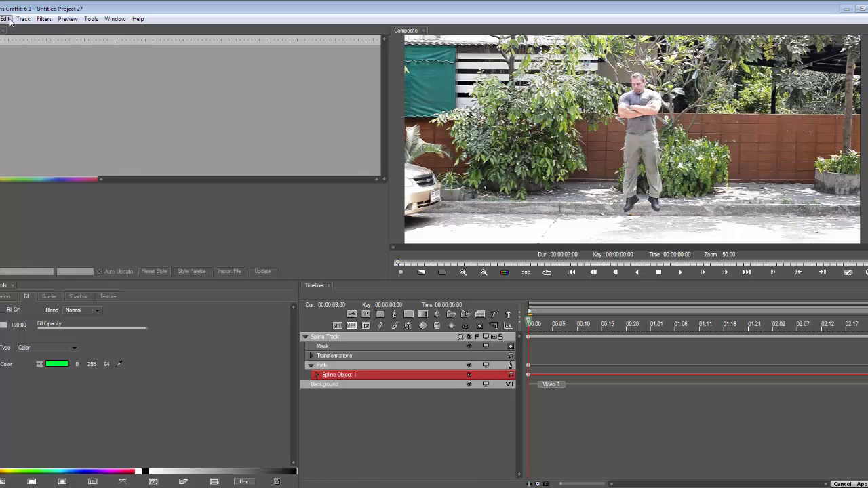
Draw a rectangle around the whole frame as Spline Object 2.
click(6, 19)
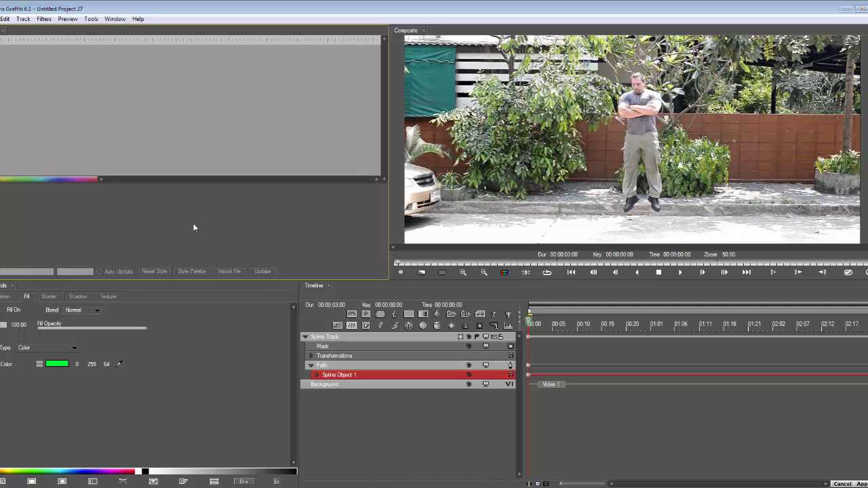
mouse_move(271, 347)
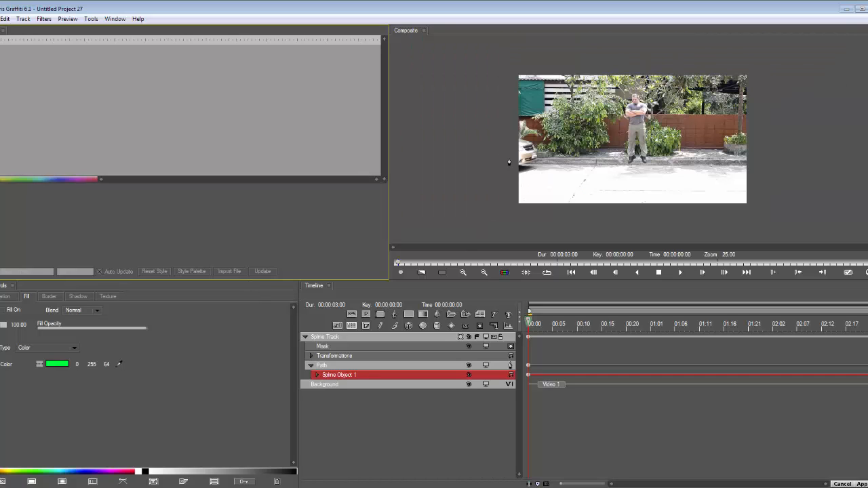
click(114, 19)
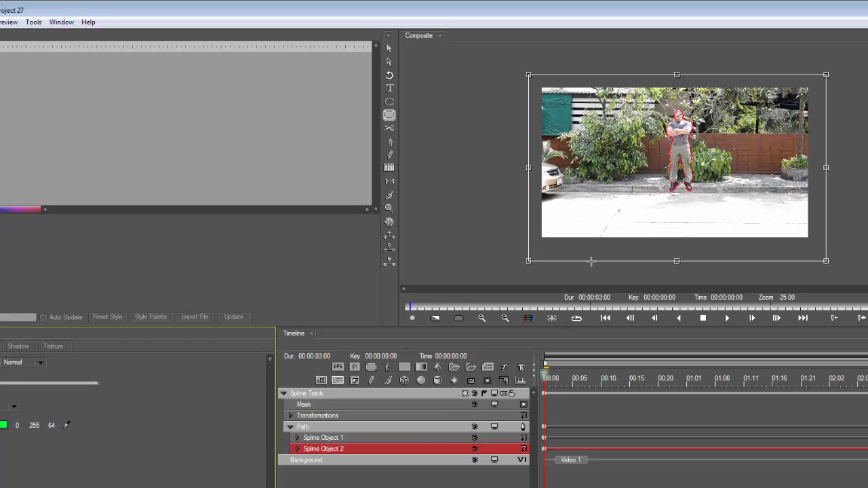
click(389, 143)
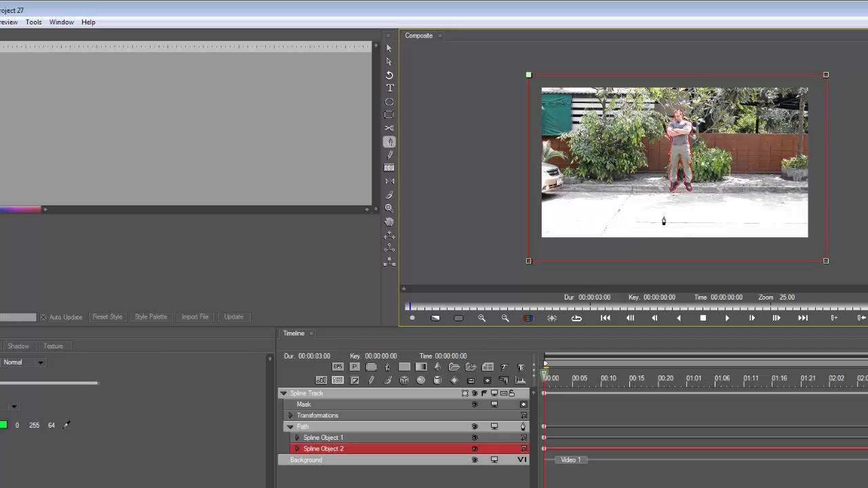
click(323, 437)
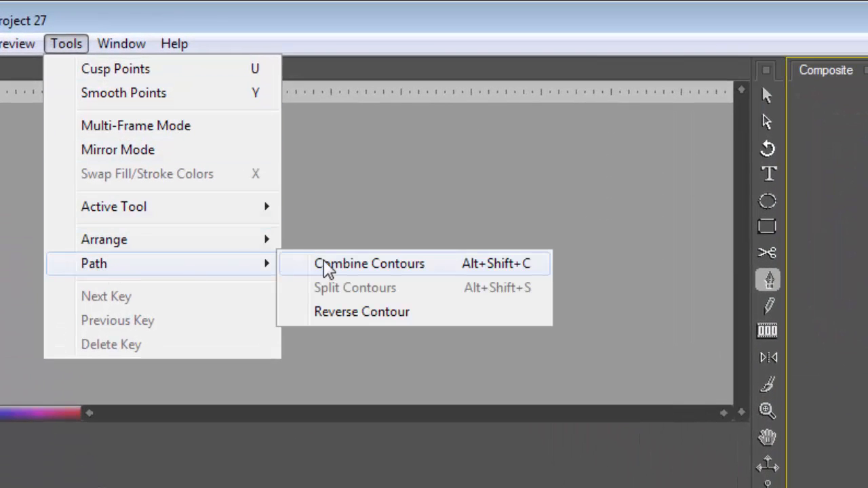
Combine Contours to merge the rectangle and figure outline, leaving the man cut out of green.
click(369, 263)
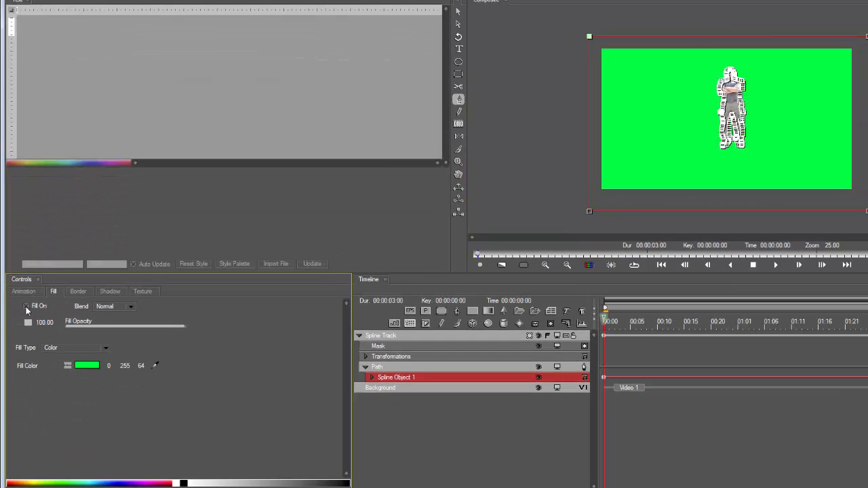
click(27, 307)
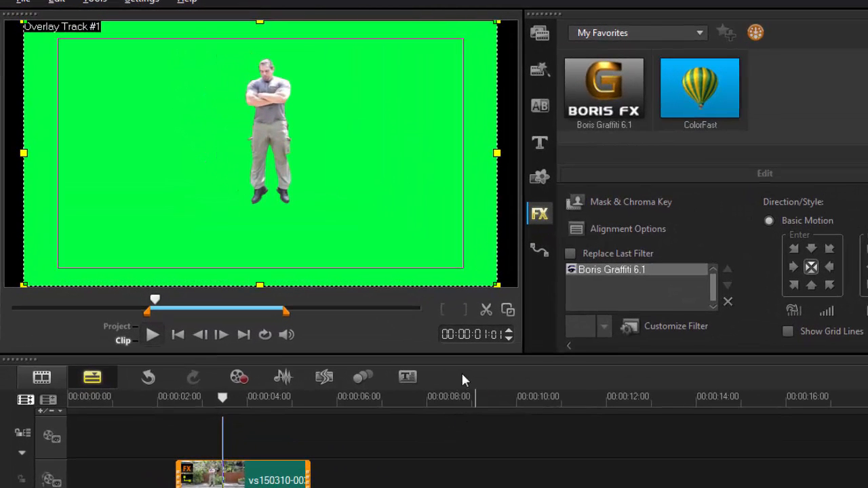
mouse_move(562, 190)
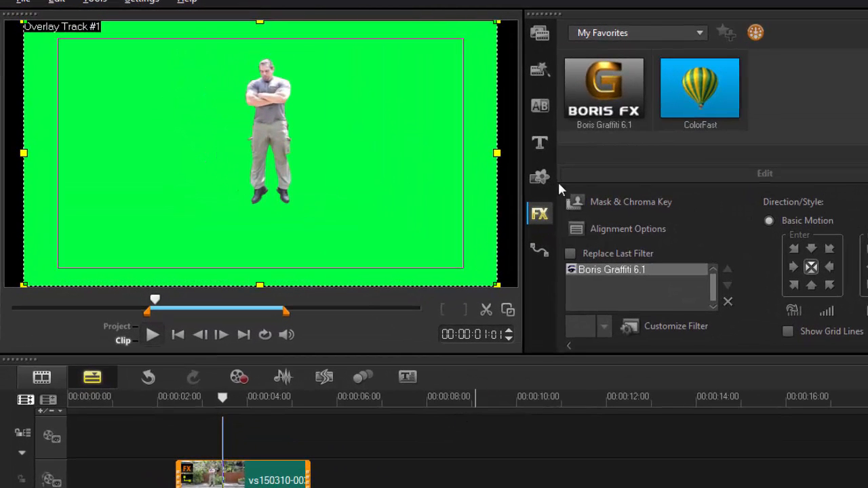
Enable Chroma Key in Mask & Chroma Key with green as the key colour.
click(631, 201)
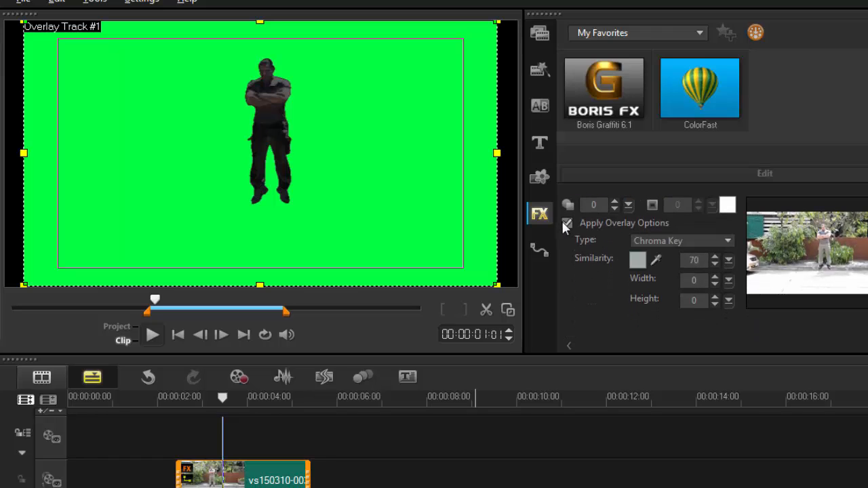
click(637, 260)
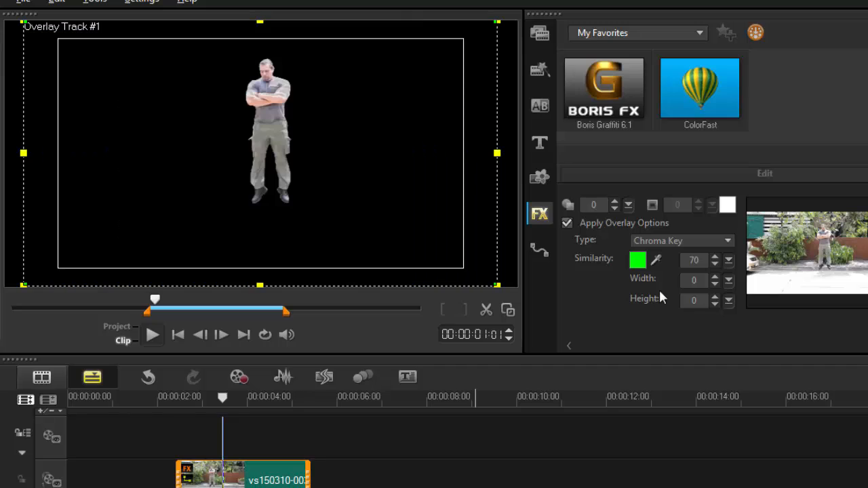
mouse_move(656, 260)
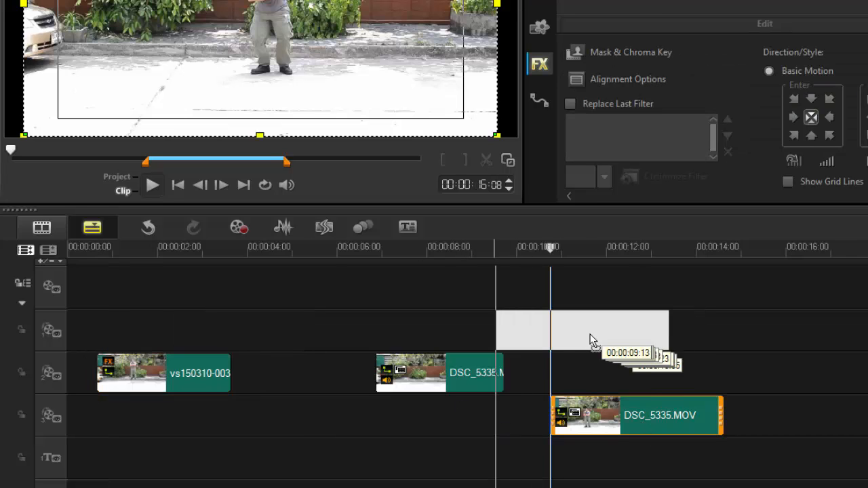
Place DSC_5335.MOV on the upper overlay track just after the first clip.
drag(637, 415, 342, 331)
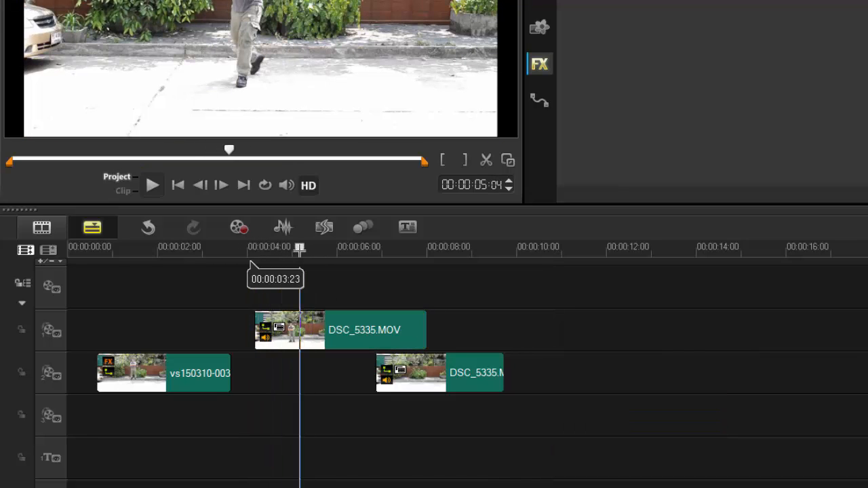
click(363, 329)
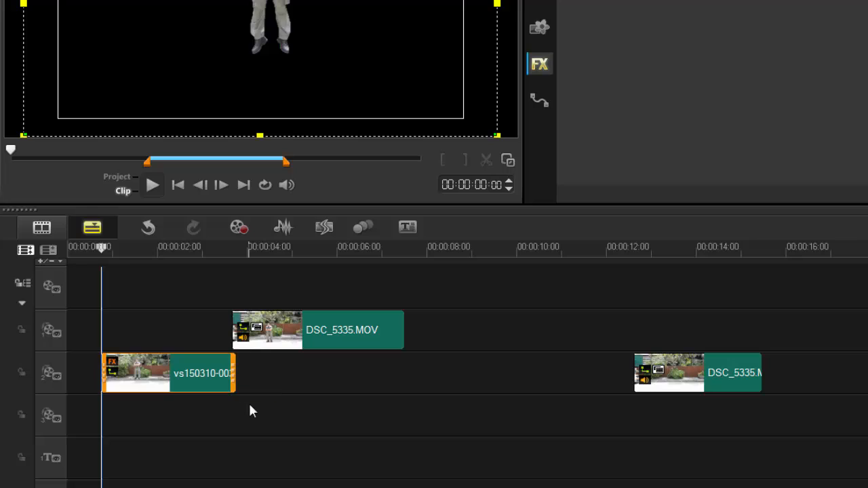
mouse_move(247, 410)
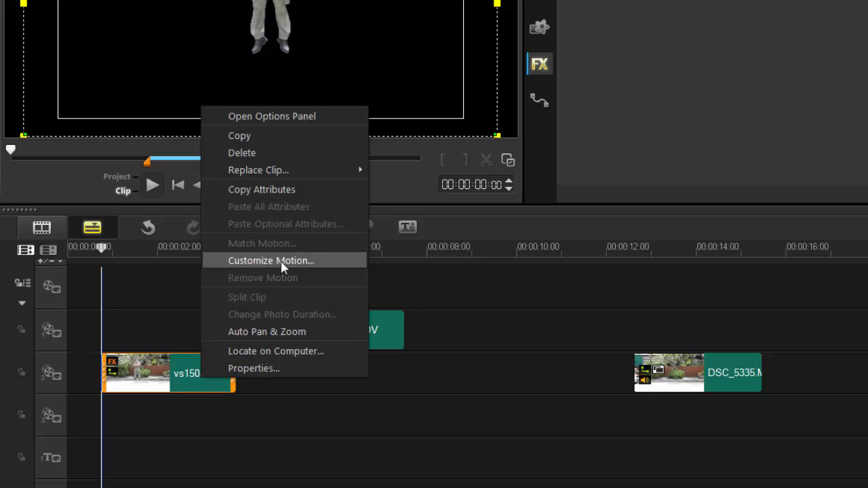
In Customize Motion, lower the end keyframe's opacity and set its Position Y for the drop.
click(271, 260)
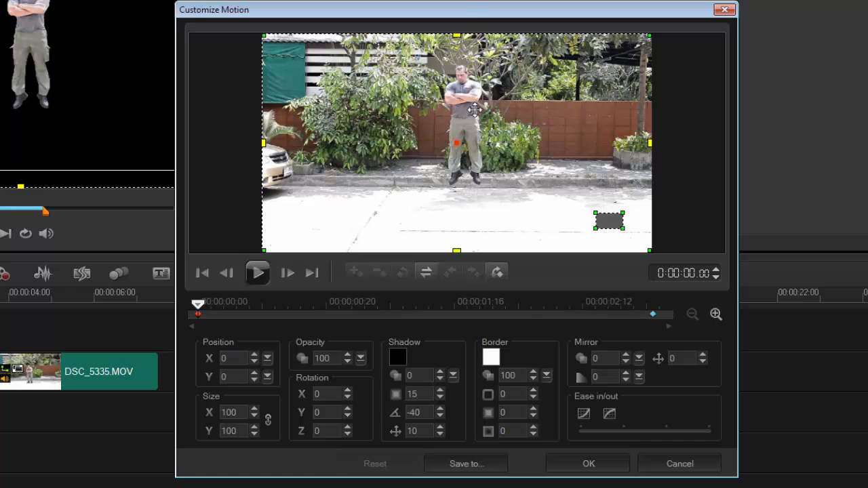
mouse_move(215, 361)
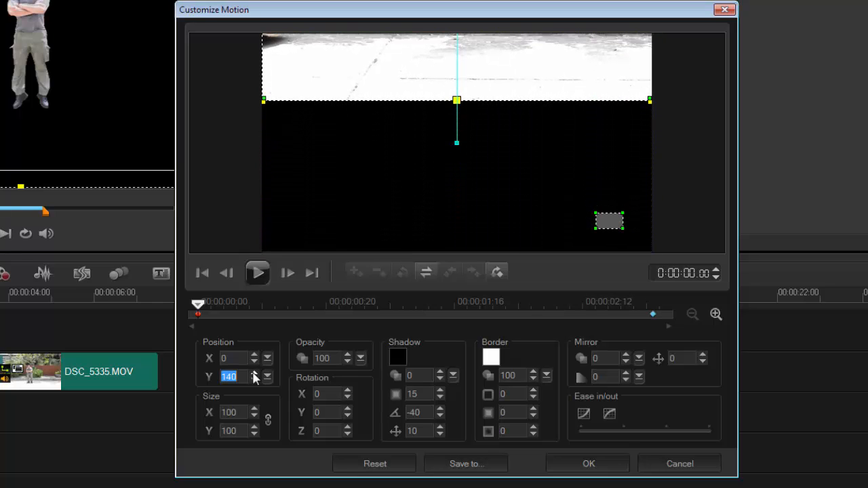
mouse_move(613, 333)
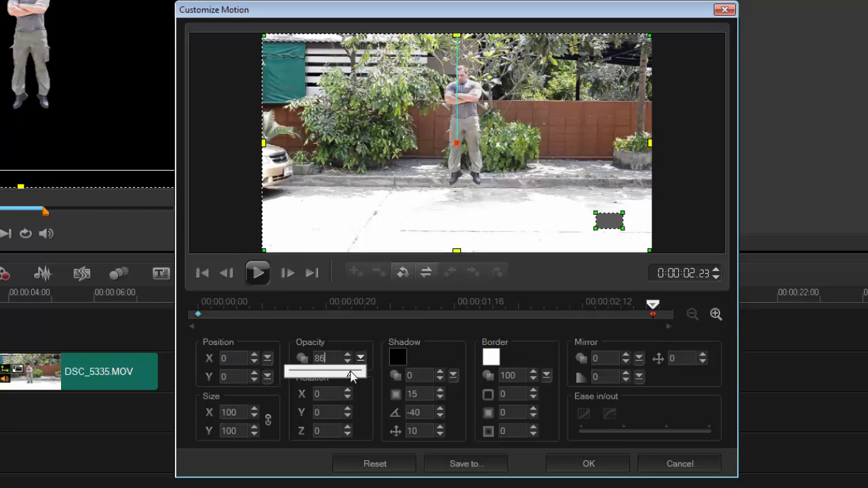
drag(350, 370, 319, 370)
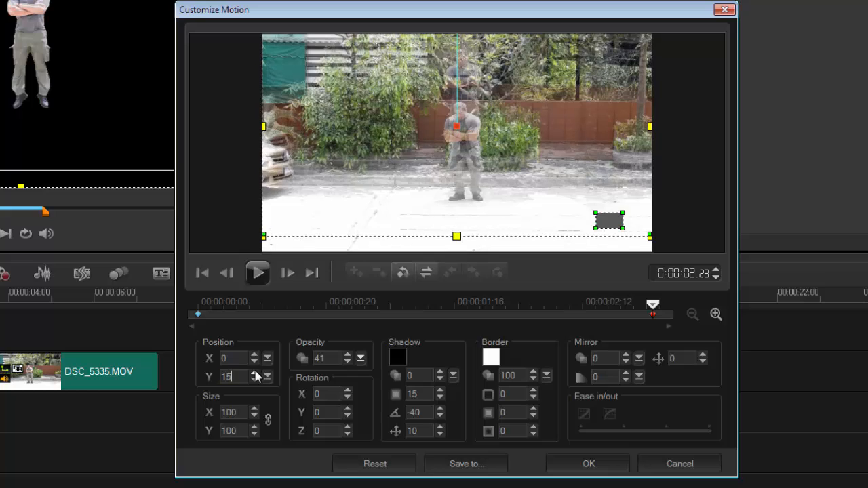
click(267, 380)
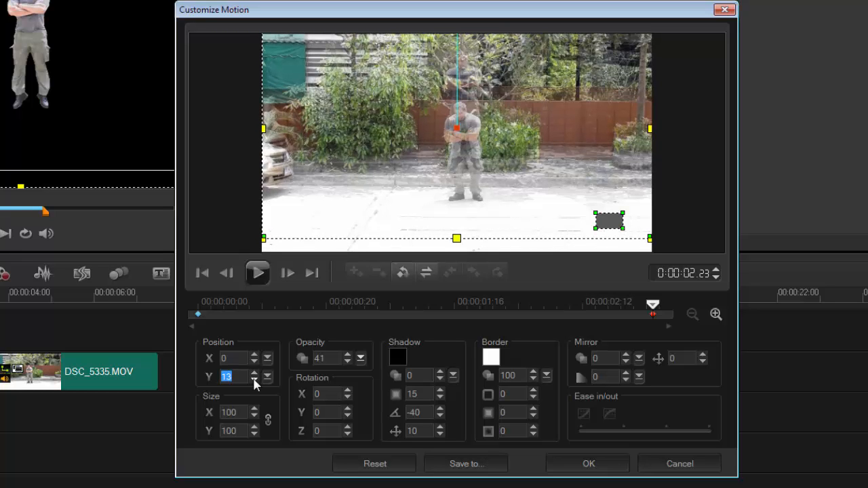
click(266, 380)
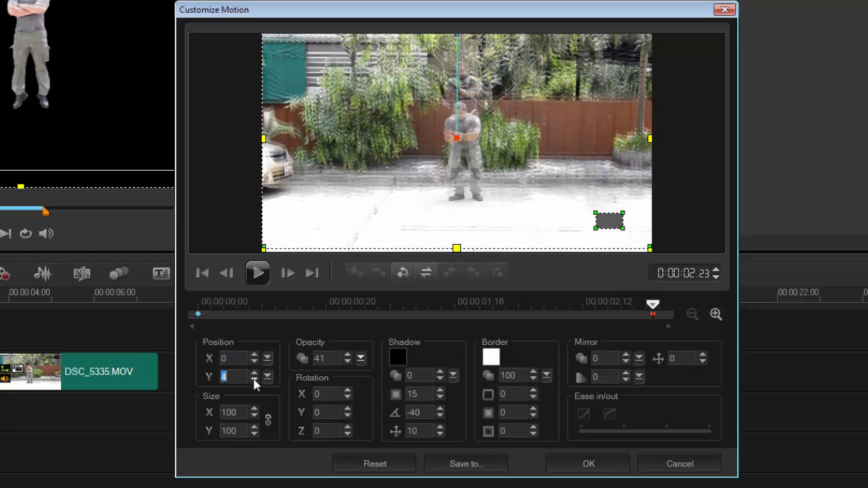
click(255, 380)
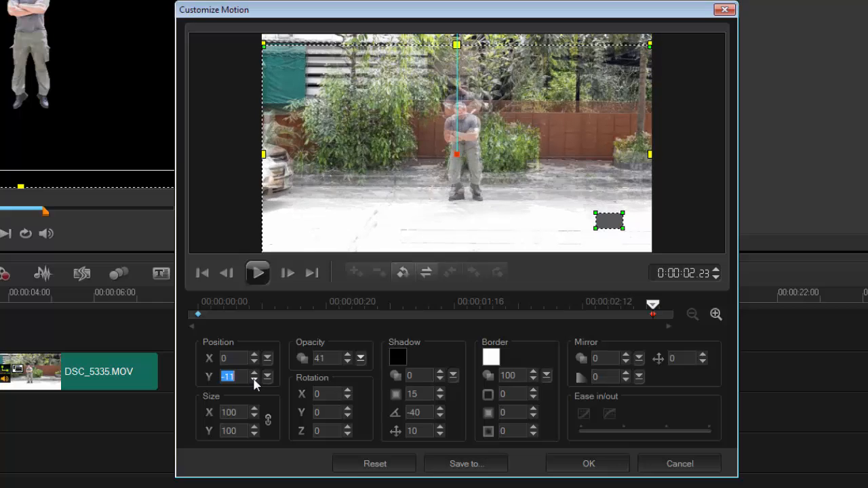
click(255, 379)
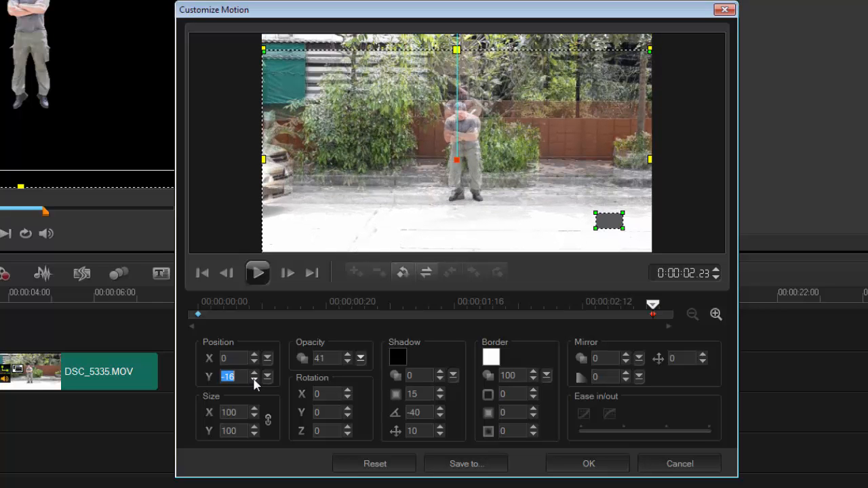
click(269, 380)
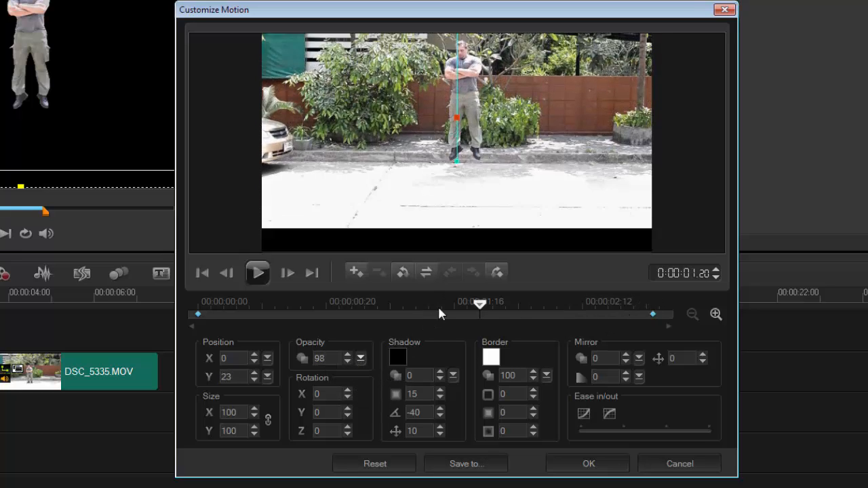
Scrub the motion dialog timeline to preview the figure travelling downward.
drag(479, 304, 441, 304)
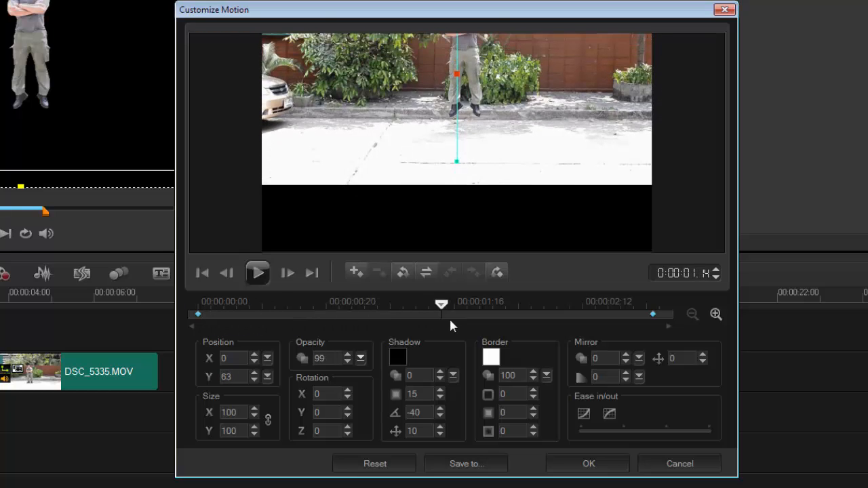
drag(442, 304, 652, 303)
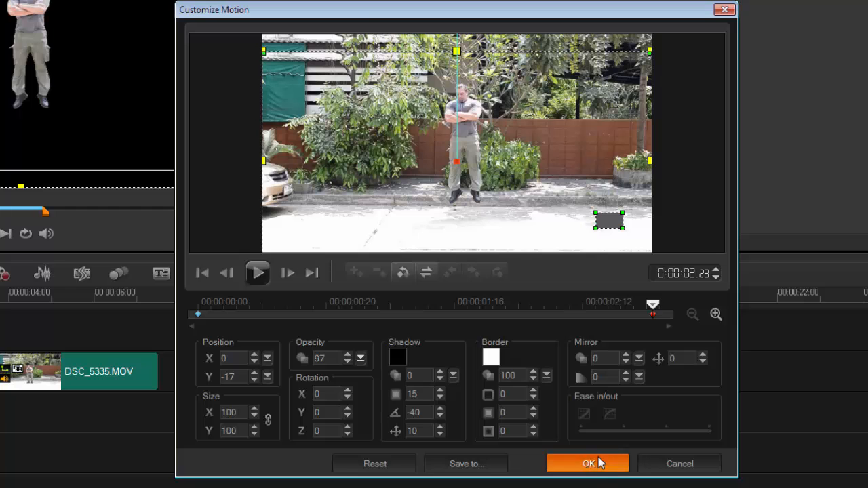
Apply the motion, place the later DSC clip at the track start, move the cutout to Overlay Track 1, and play.
click(587, 464)
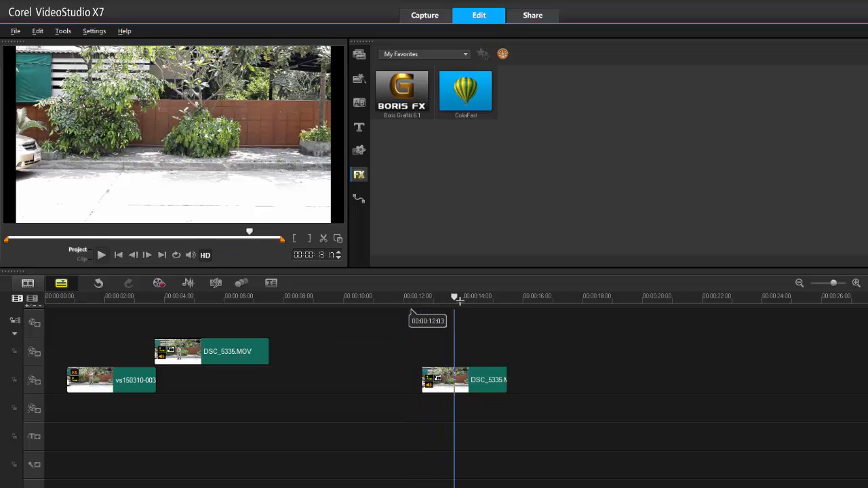
click(464, 379)
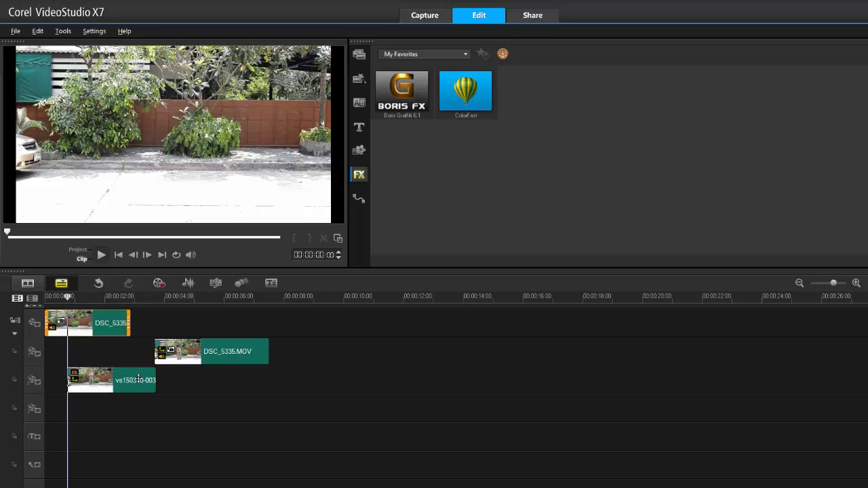
drag(89, 380, 90, 351)
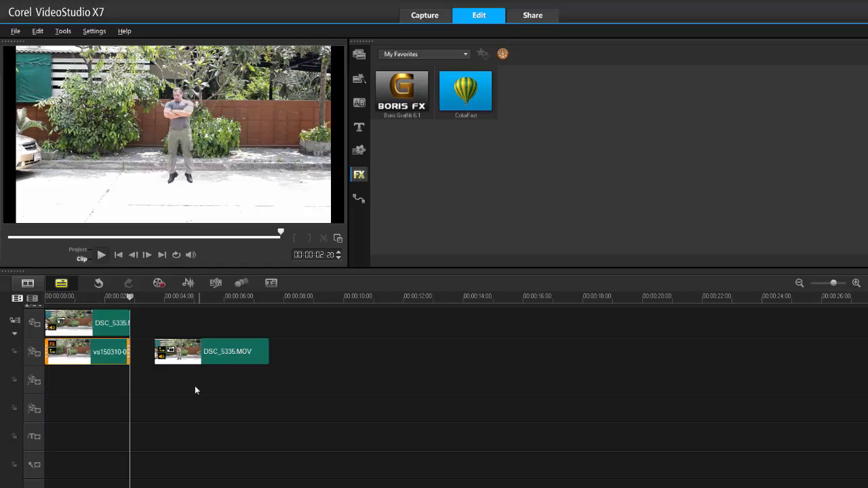
drag(210, 351, 210, 323)
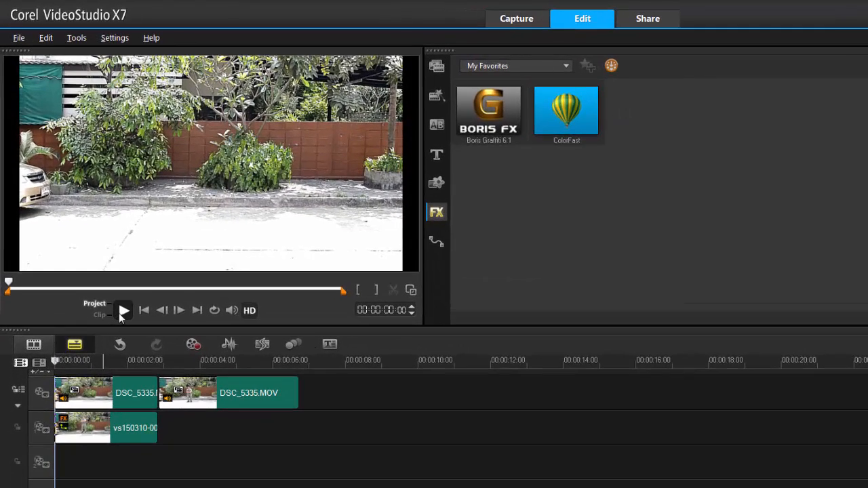
click(125, 309)
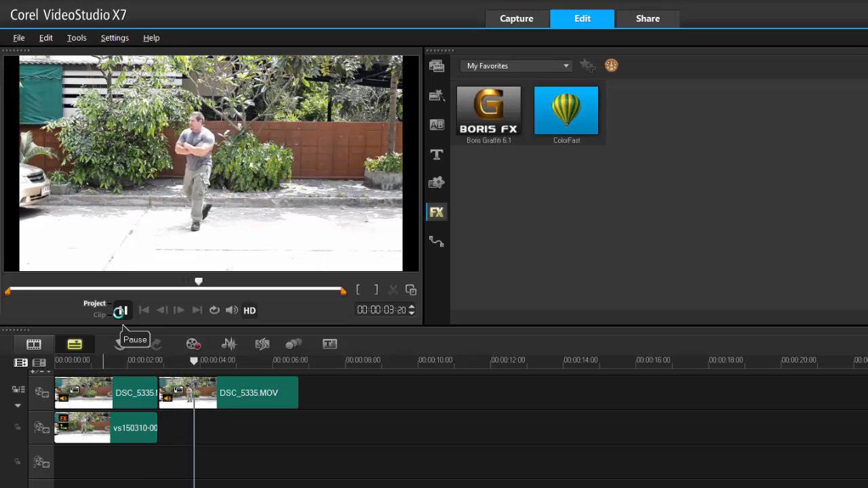
Key out vs150310-003 with a green chroma key at similarity 70 and replay from the start.
click(122, 309)
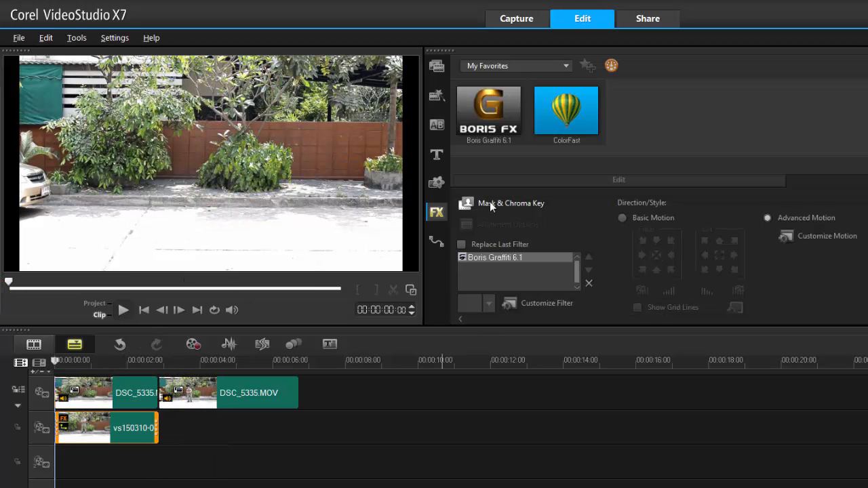
click(510, 203)
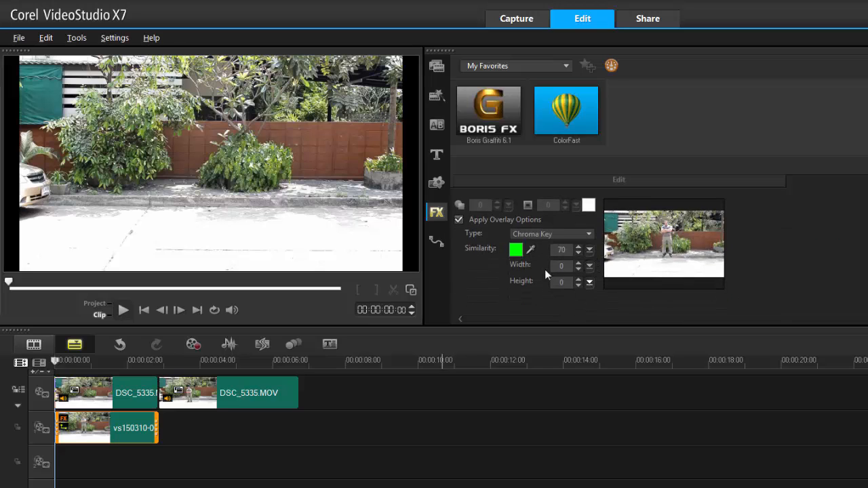
mouse_move(79, 379)
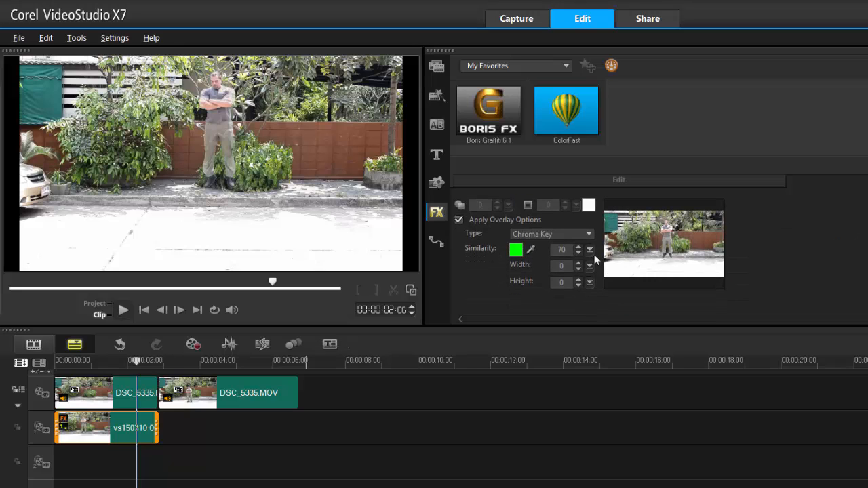
click(578, 247)
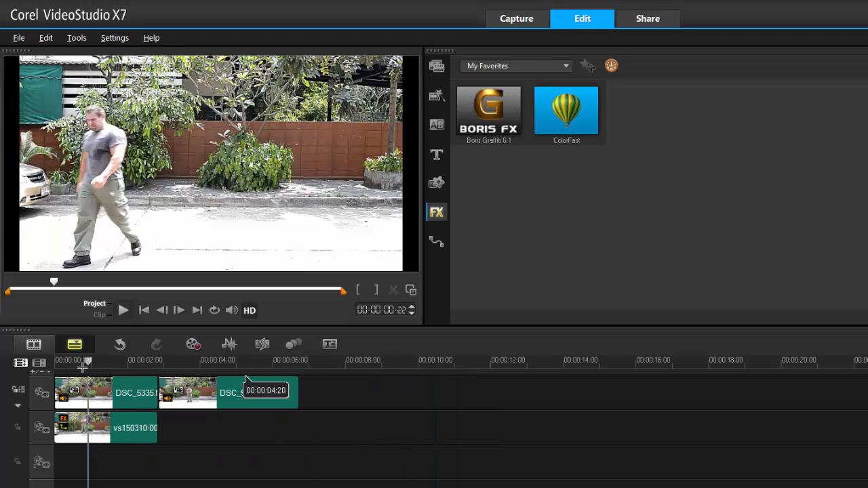
click(123, 310)
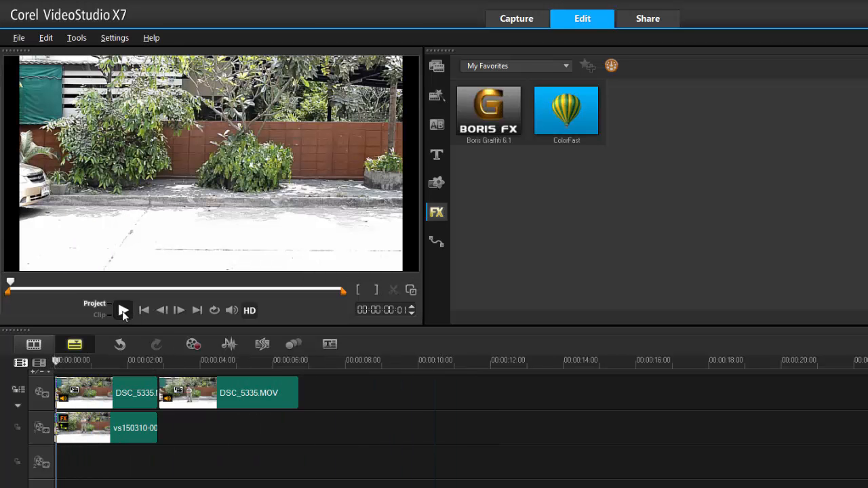
click(124, 309)
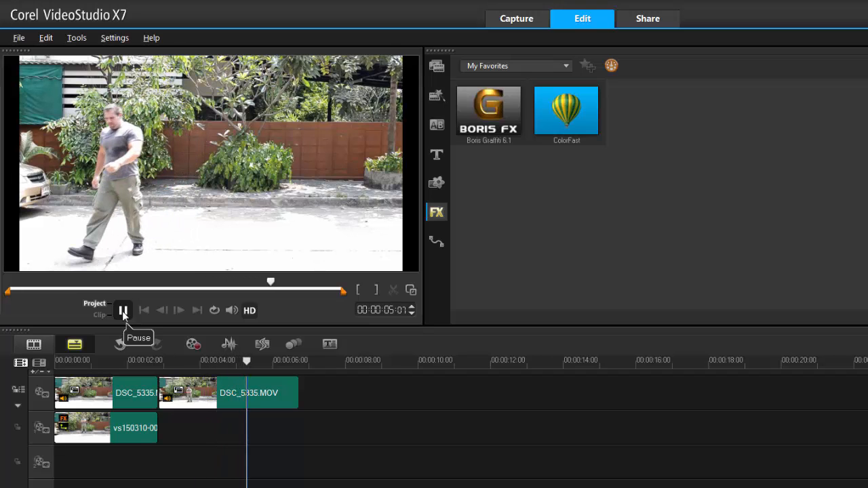
Trim the clips to under five seconds and replay the tightened sequence from the start several times.
click(123, 309)
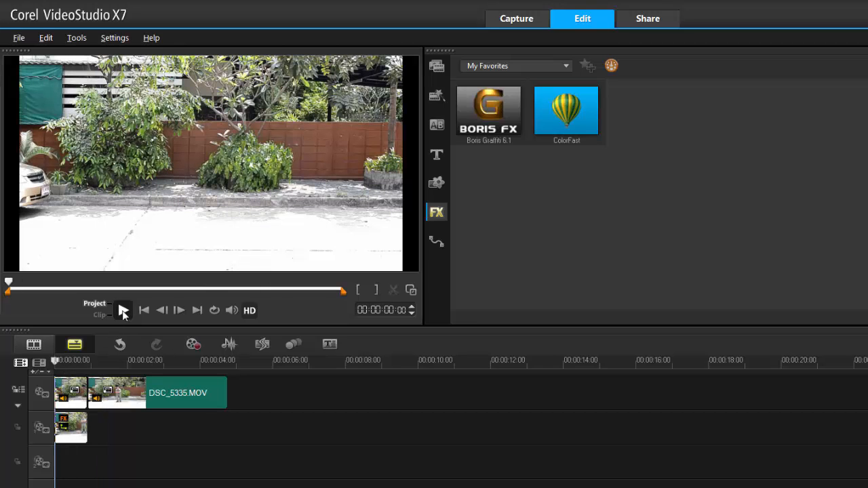
click(123, 309)
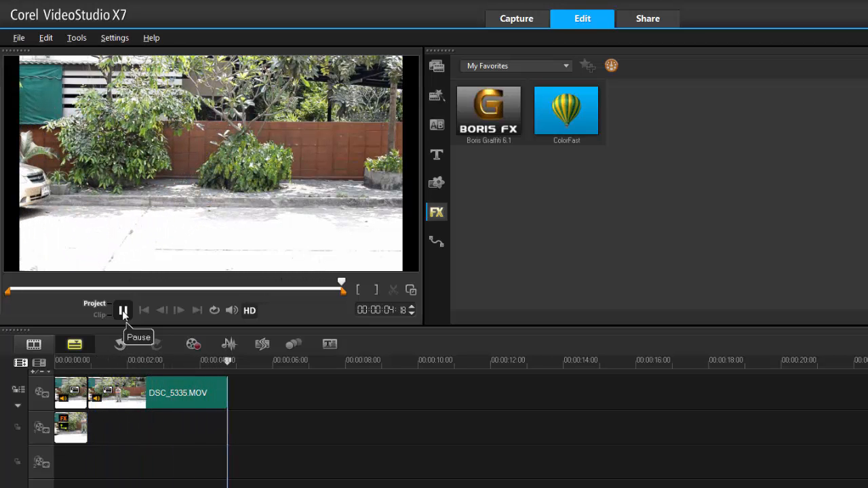
click(123, 309)
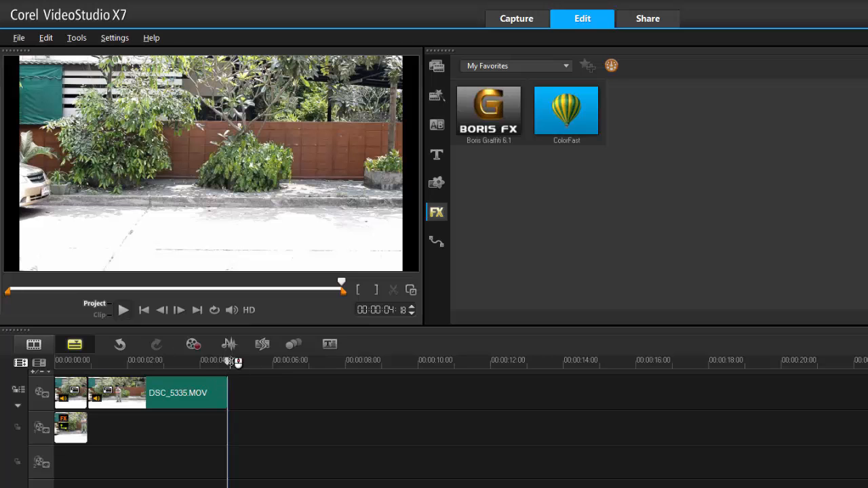
click(122, 309)
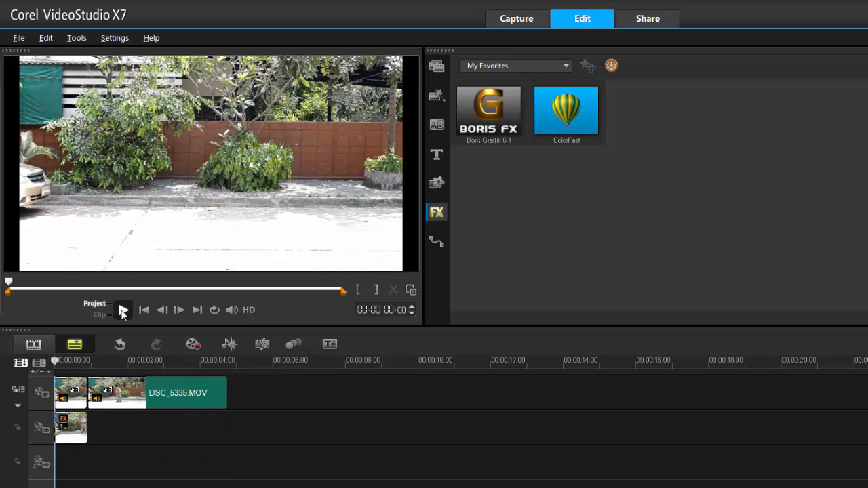
click(123, 309)
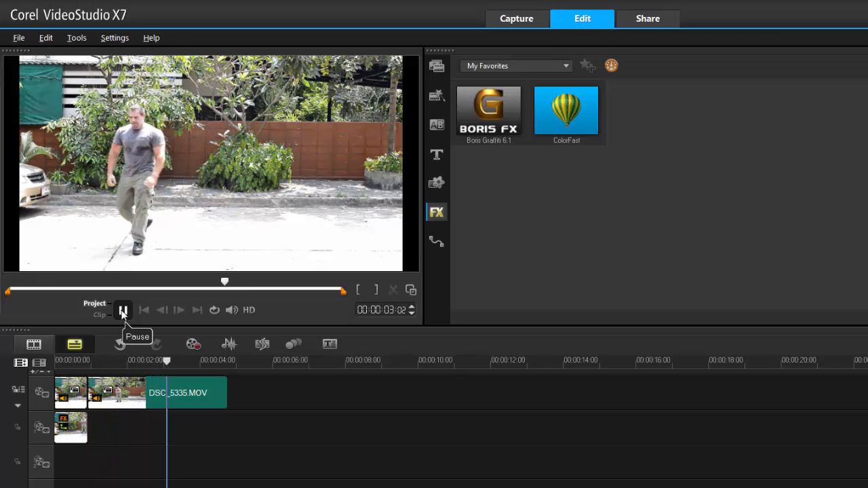
click(123, 309)
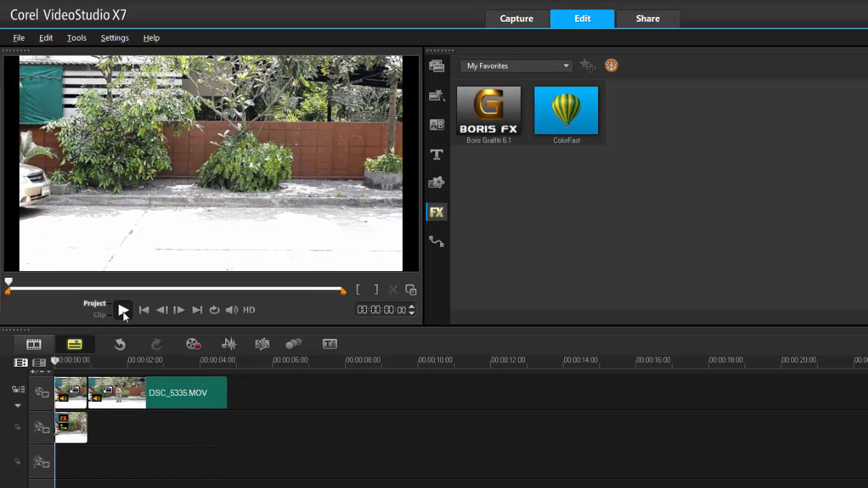
click(124, 309)
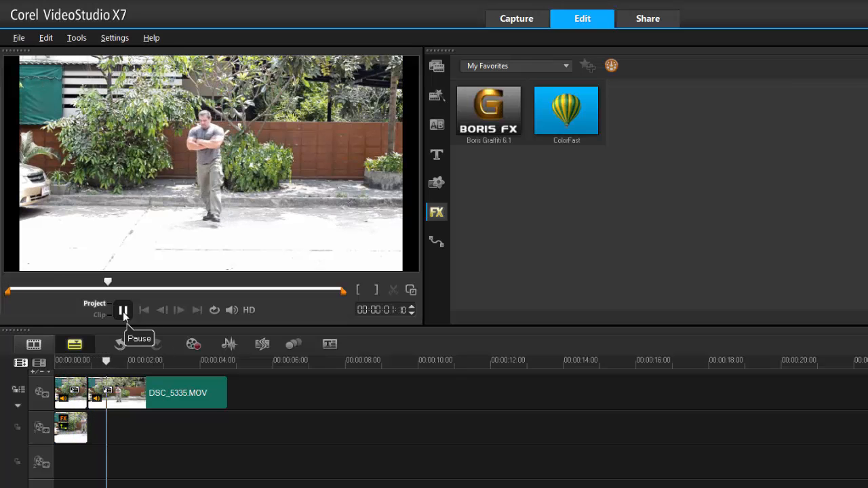